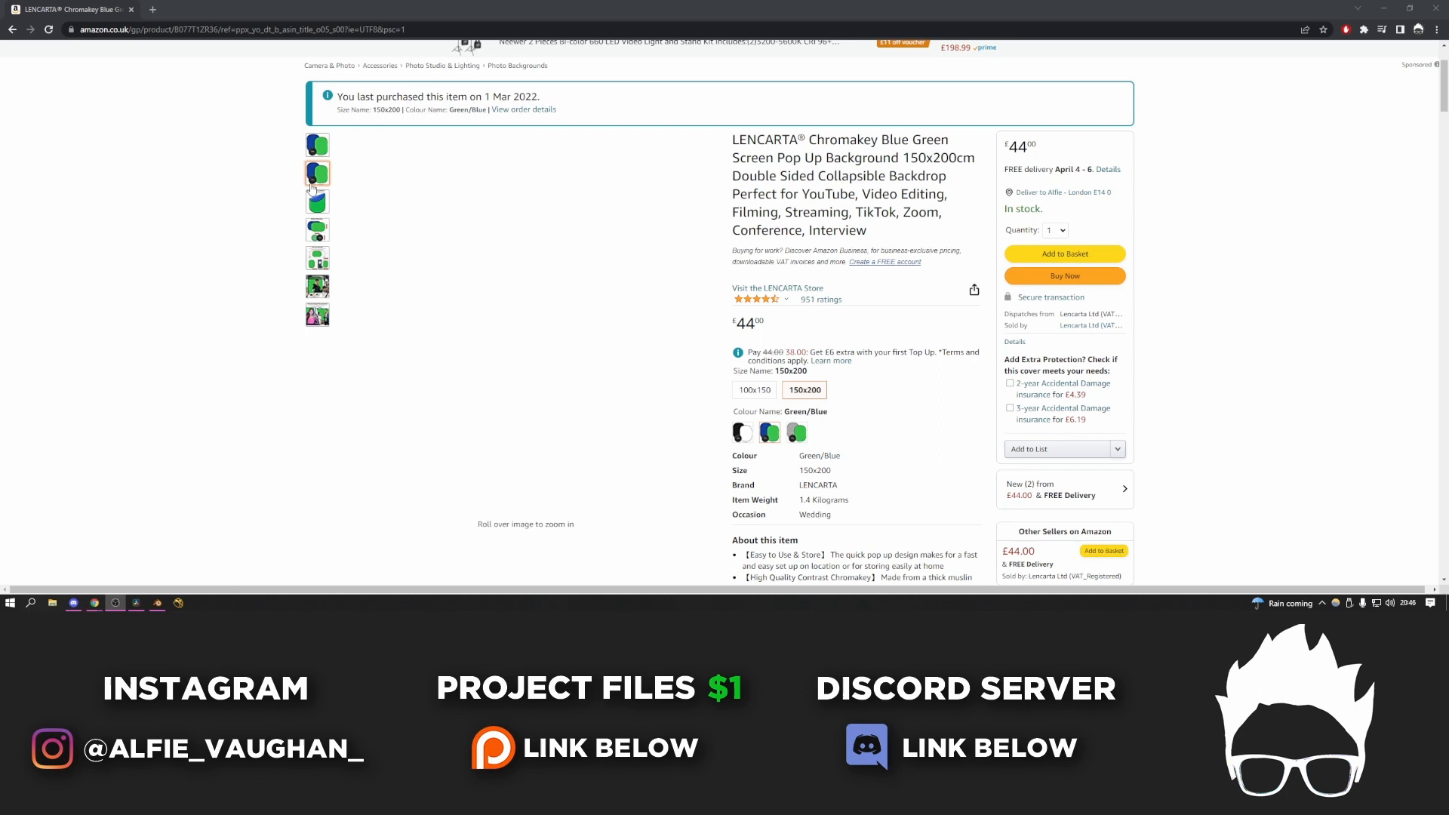
Step: Select the sh001_precomp PNG sequence and import it as an image plane
click(316, 257)
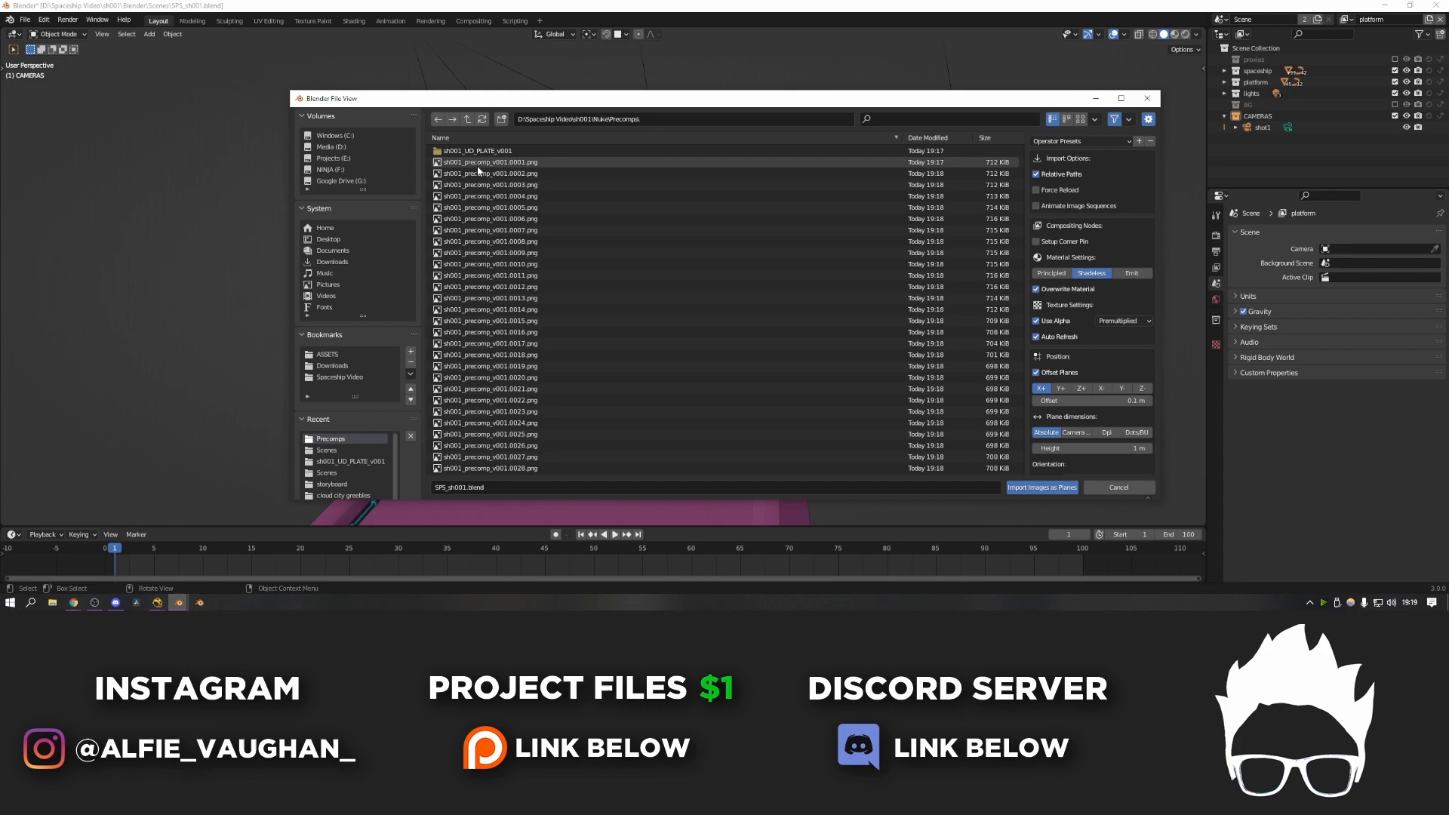
click(1041, 486)
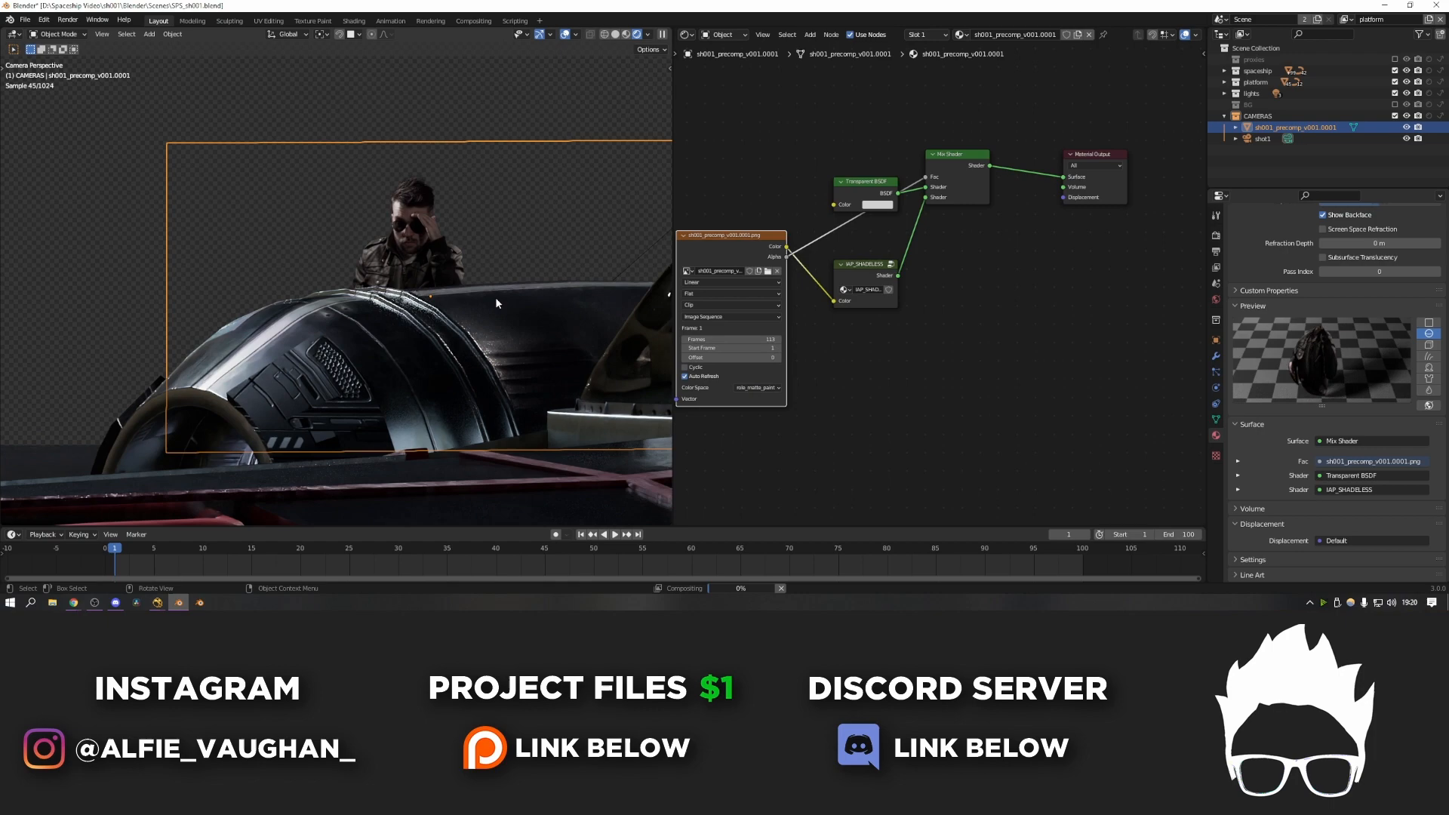
Step: Open the next shot's cockpit .blend file and view it through the shot camera
click(614, 535)
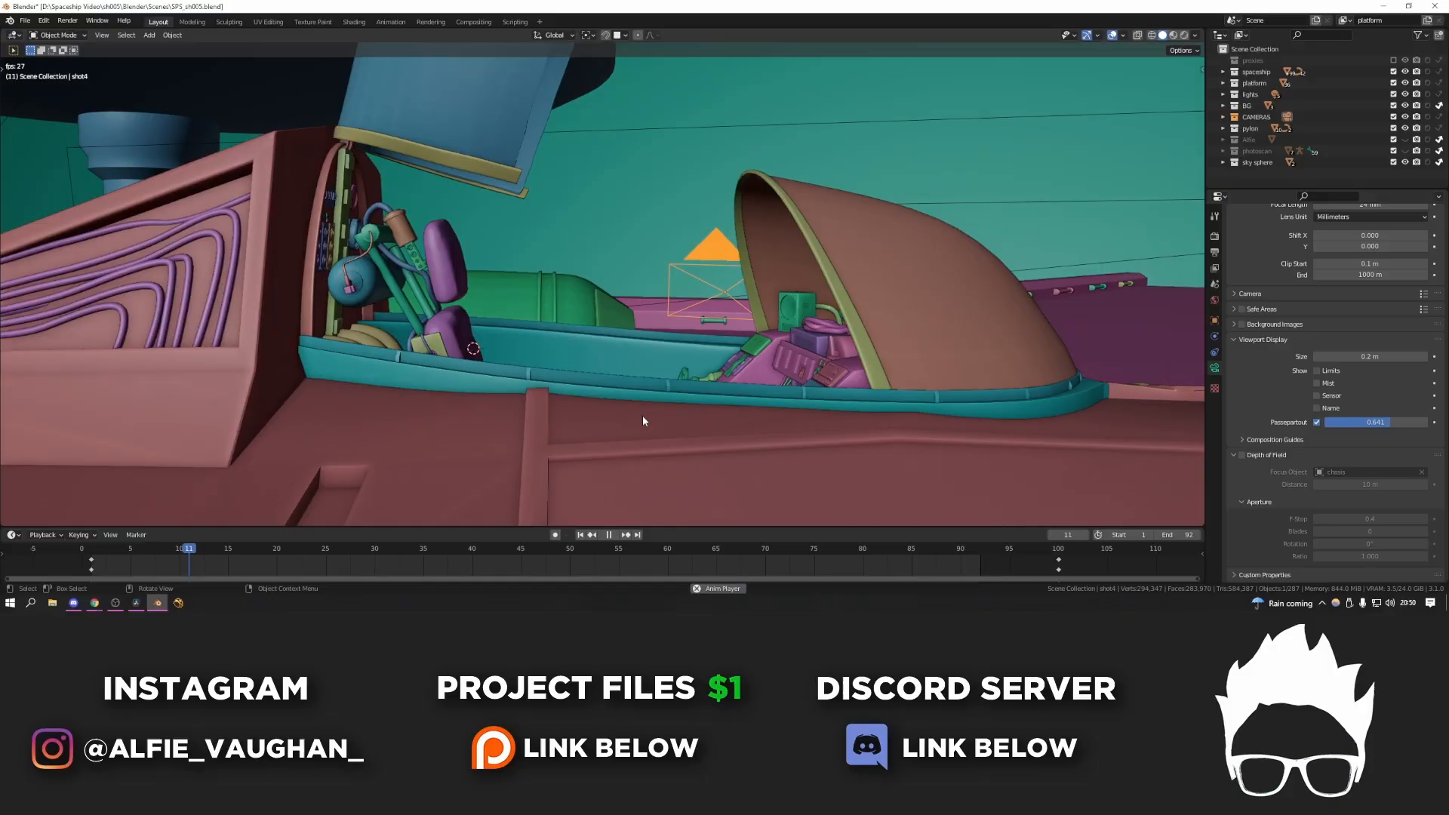
Step: Open the .blend for the shot with the rigged pilot at the console
click(608, 534)
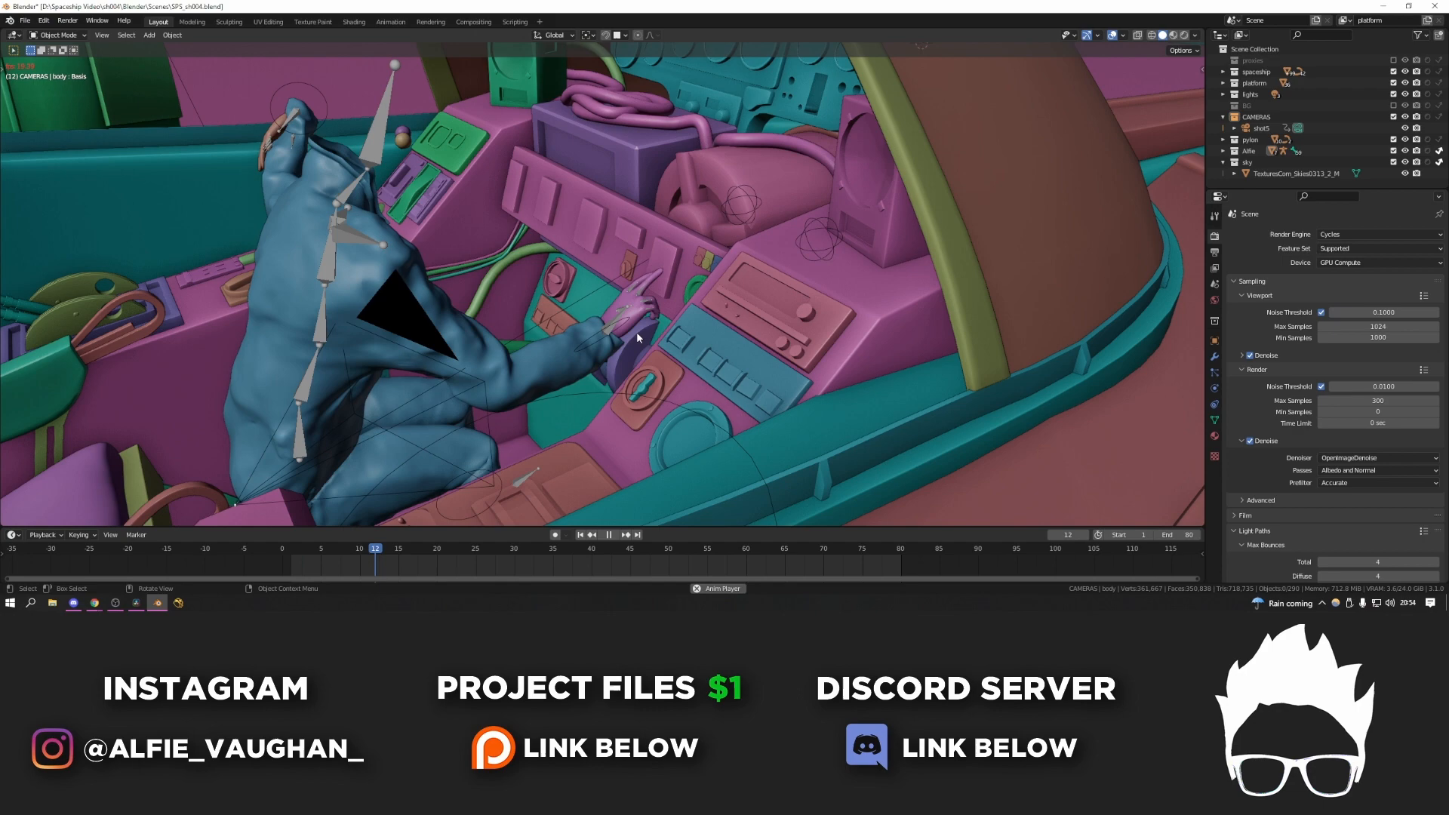
click(625, 534)
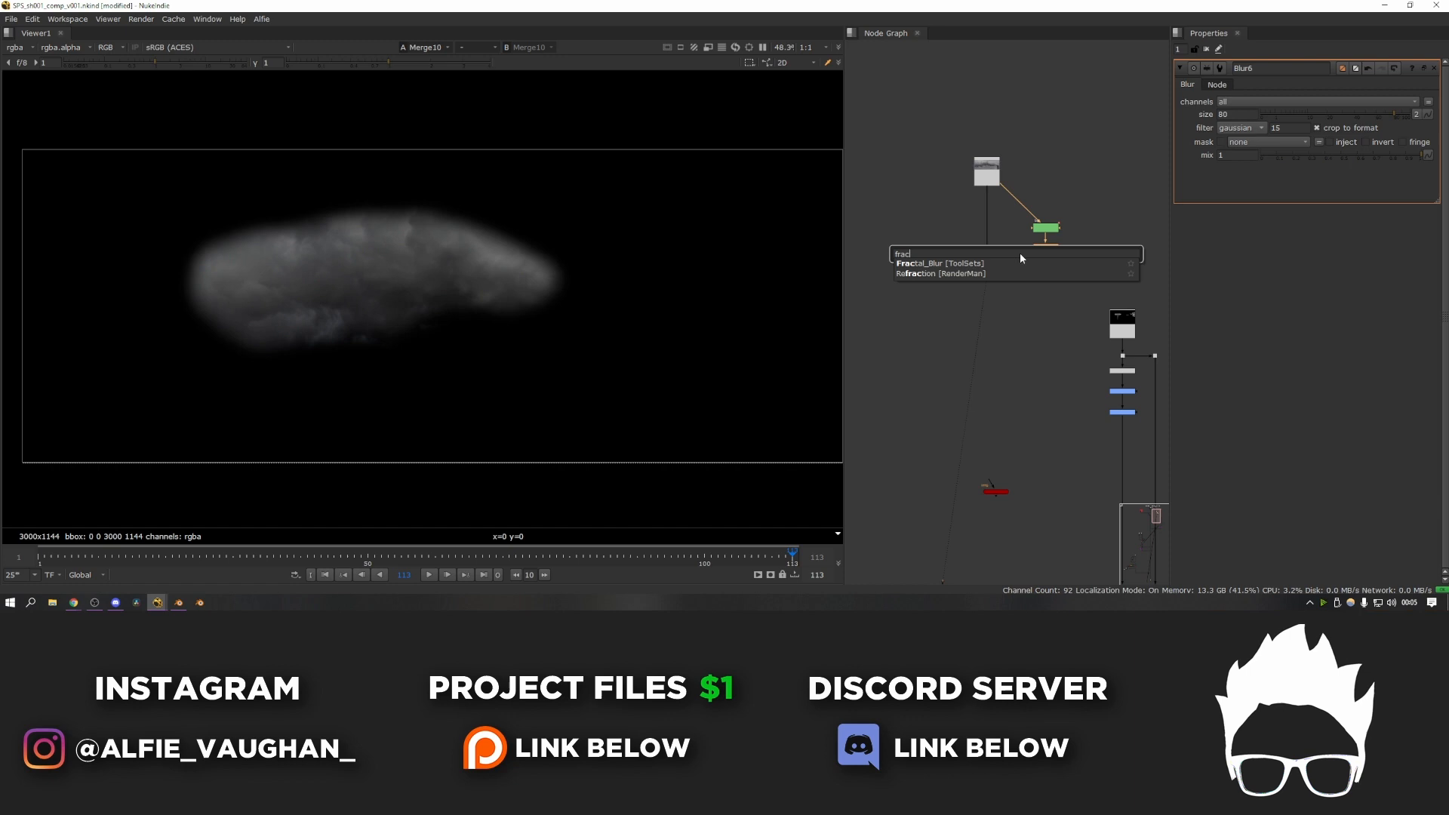
Step: Add a Fractal_Blur node after Blur6 to break up the cloud shape
click(936, 263)
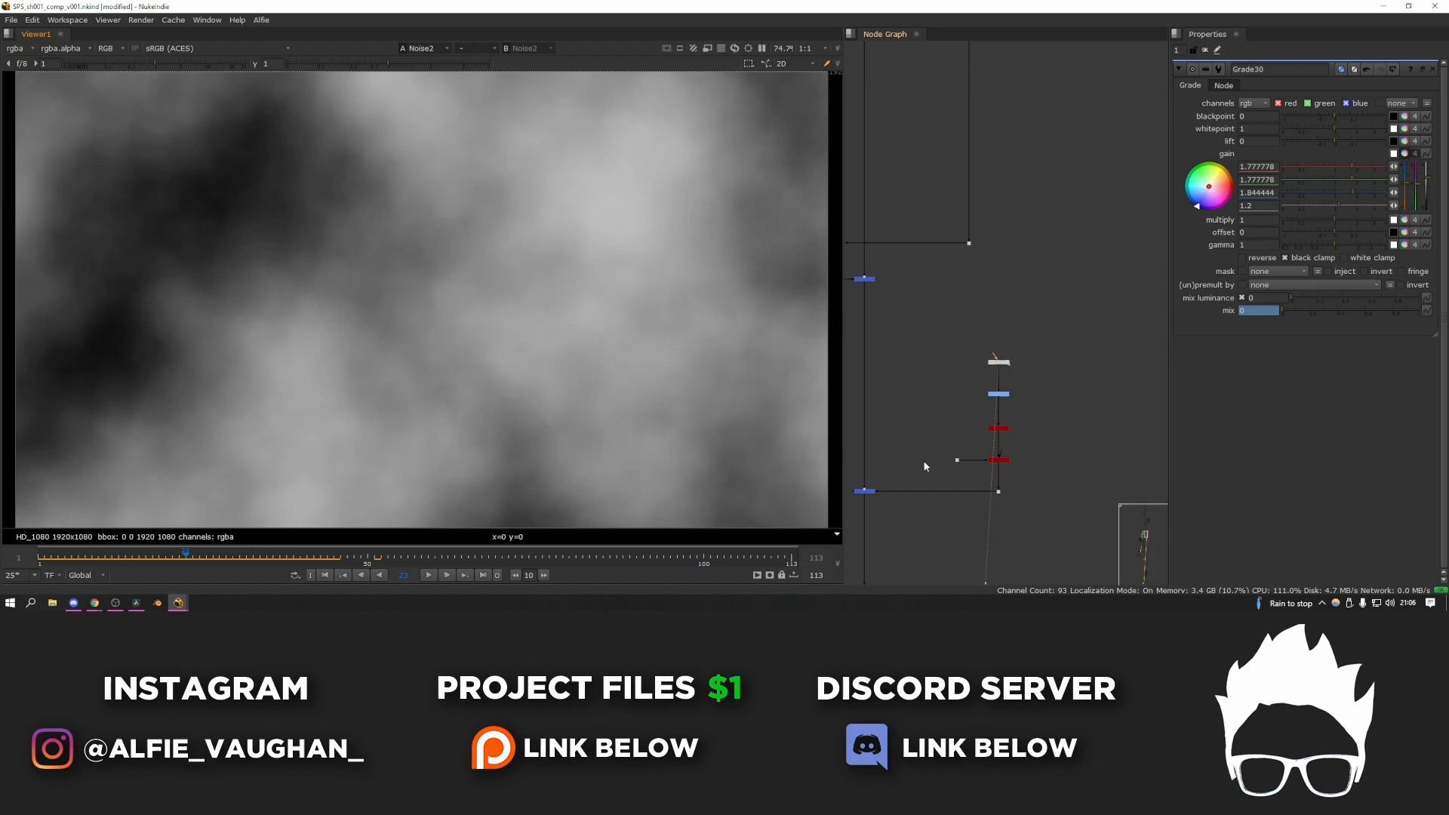
Step: Set the Grade gain on Noise2 to about 1.78, 1.78 and 1.84
click(997, 460)
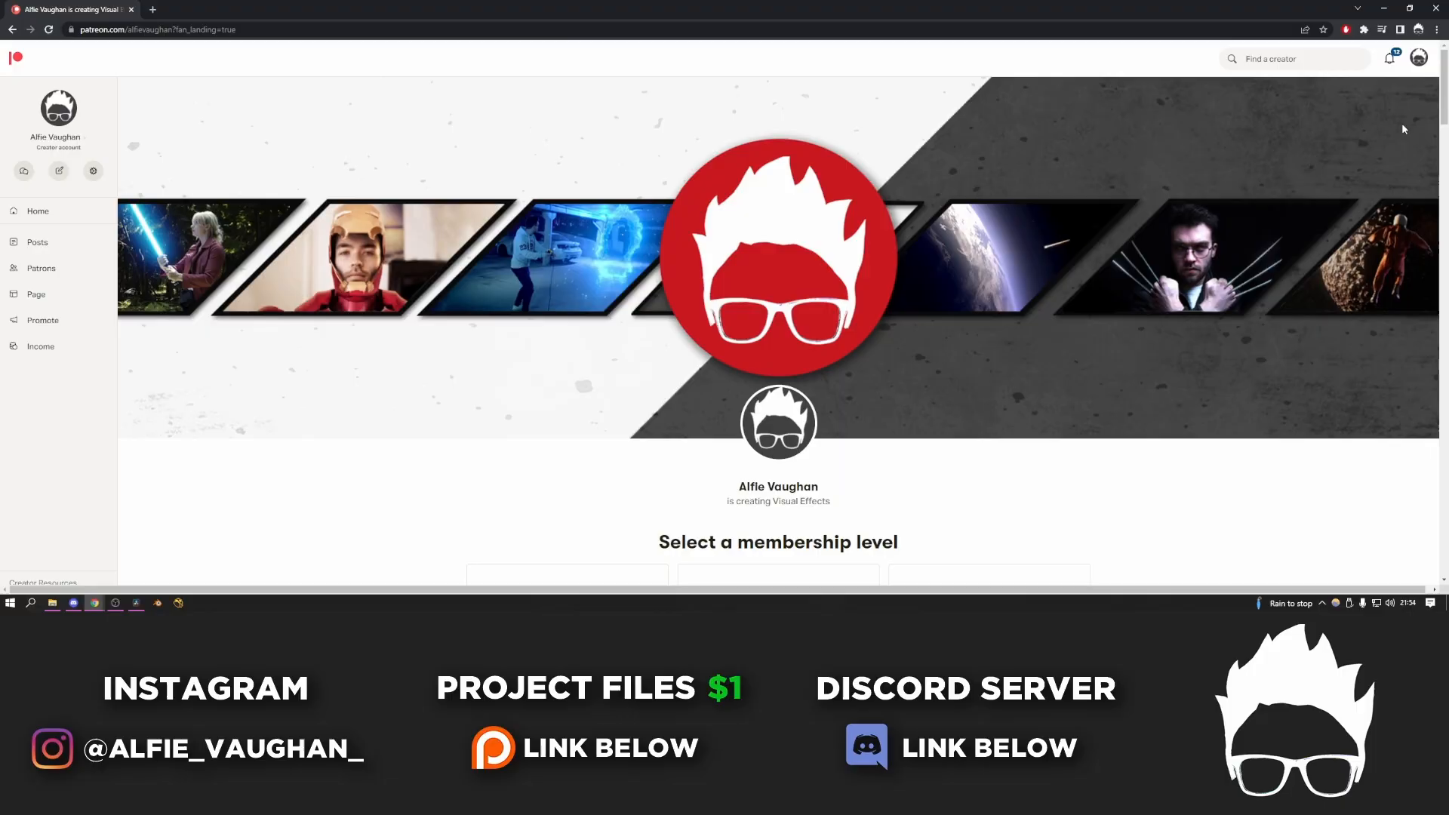
Step: Scroll down to the Get My Assets, Project Files and VFX Mentor tiers
scroll(down, 3)
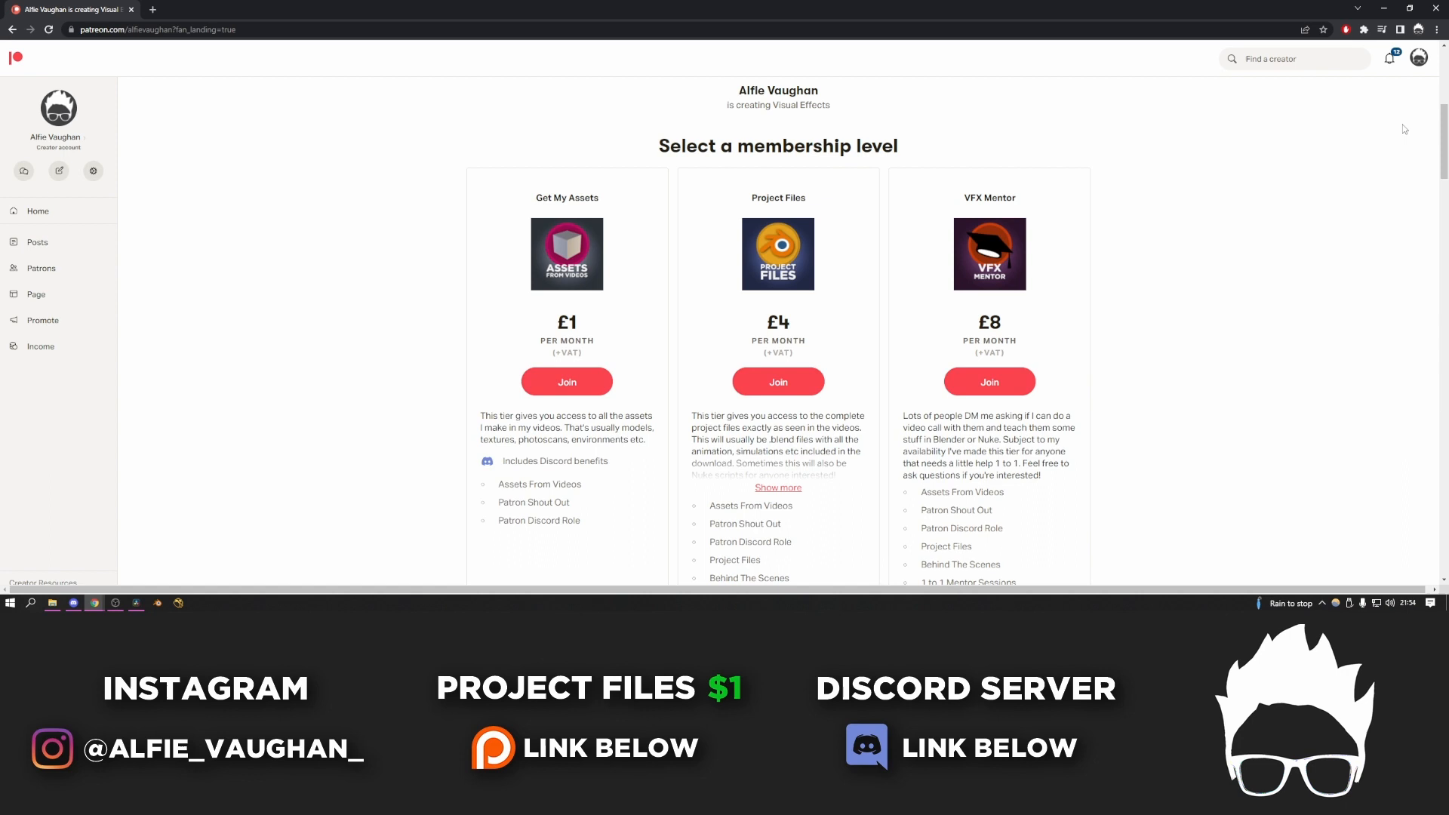